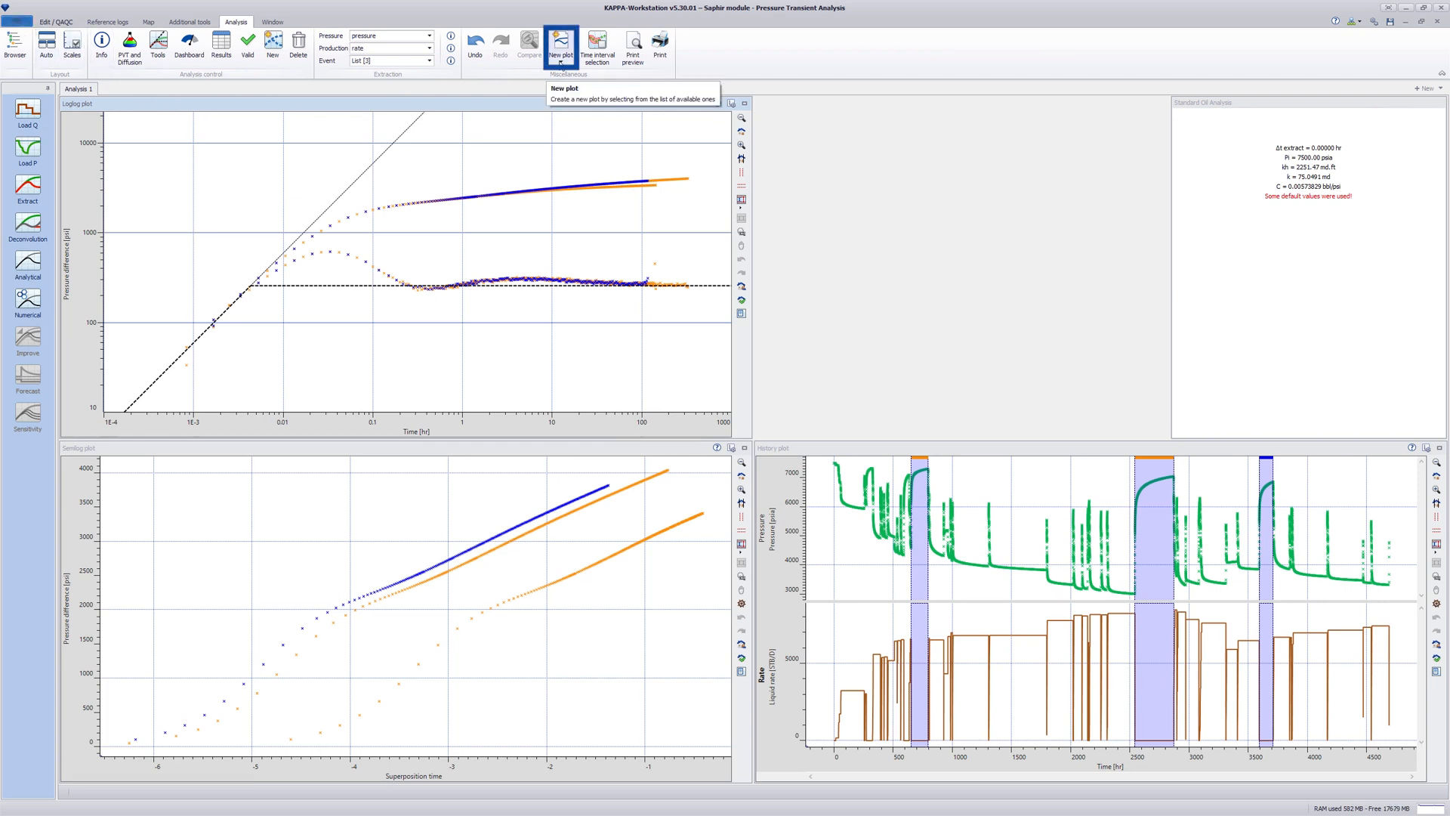
Create a new Specialized lines log-log plot from the Analysis ribbon's New plot command.
{"action": "left_click", "coordinate": [557, 44]}
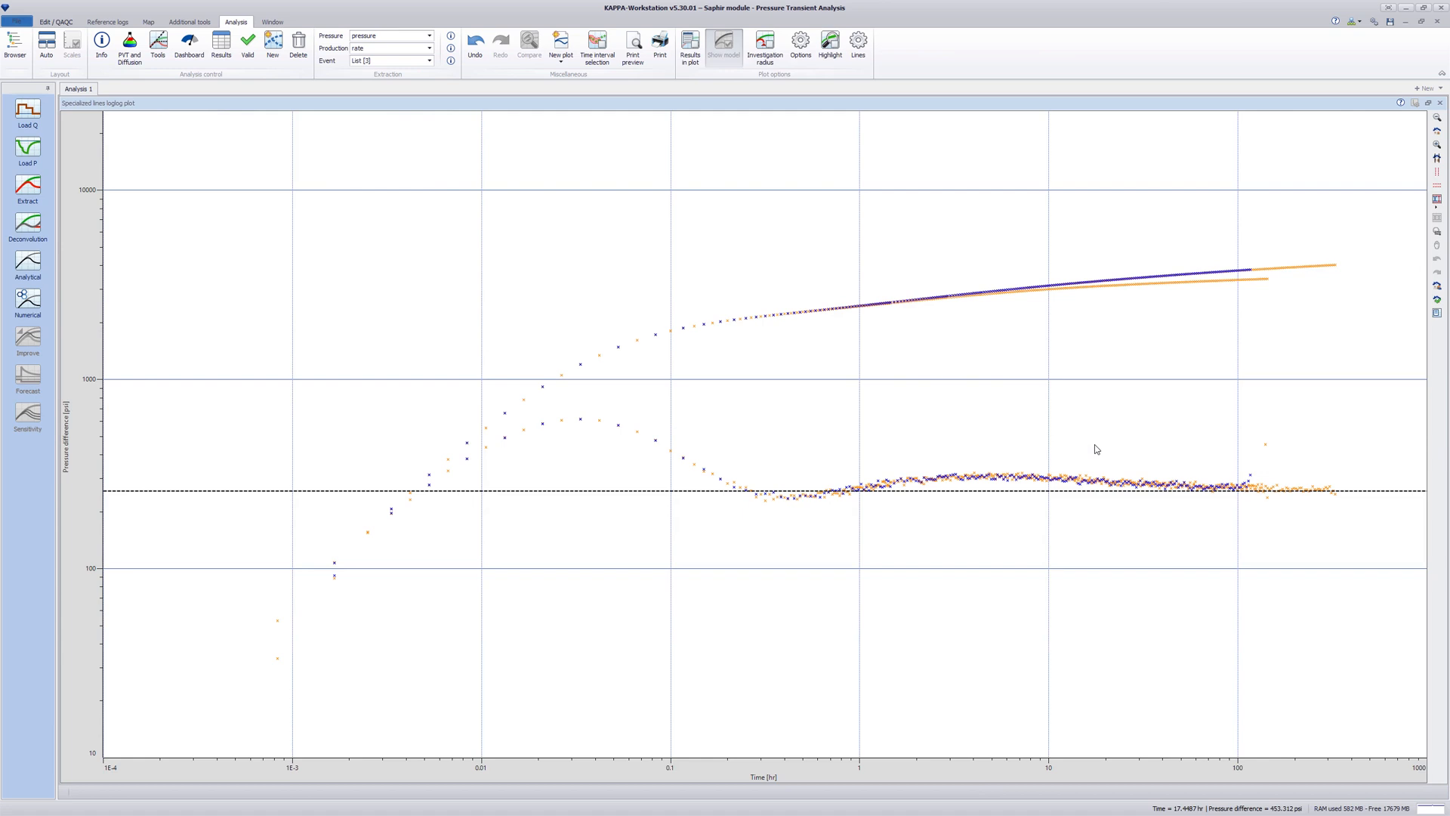
Create a 'Slope 1 - Wellbore storage' line on the early-time data, giving C ≈ 0.00543 bbl/psi.
{"action": "left_click", "coordinate": [858, 43]}
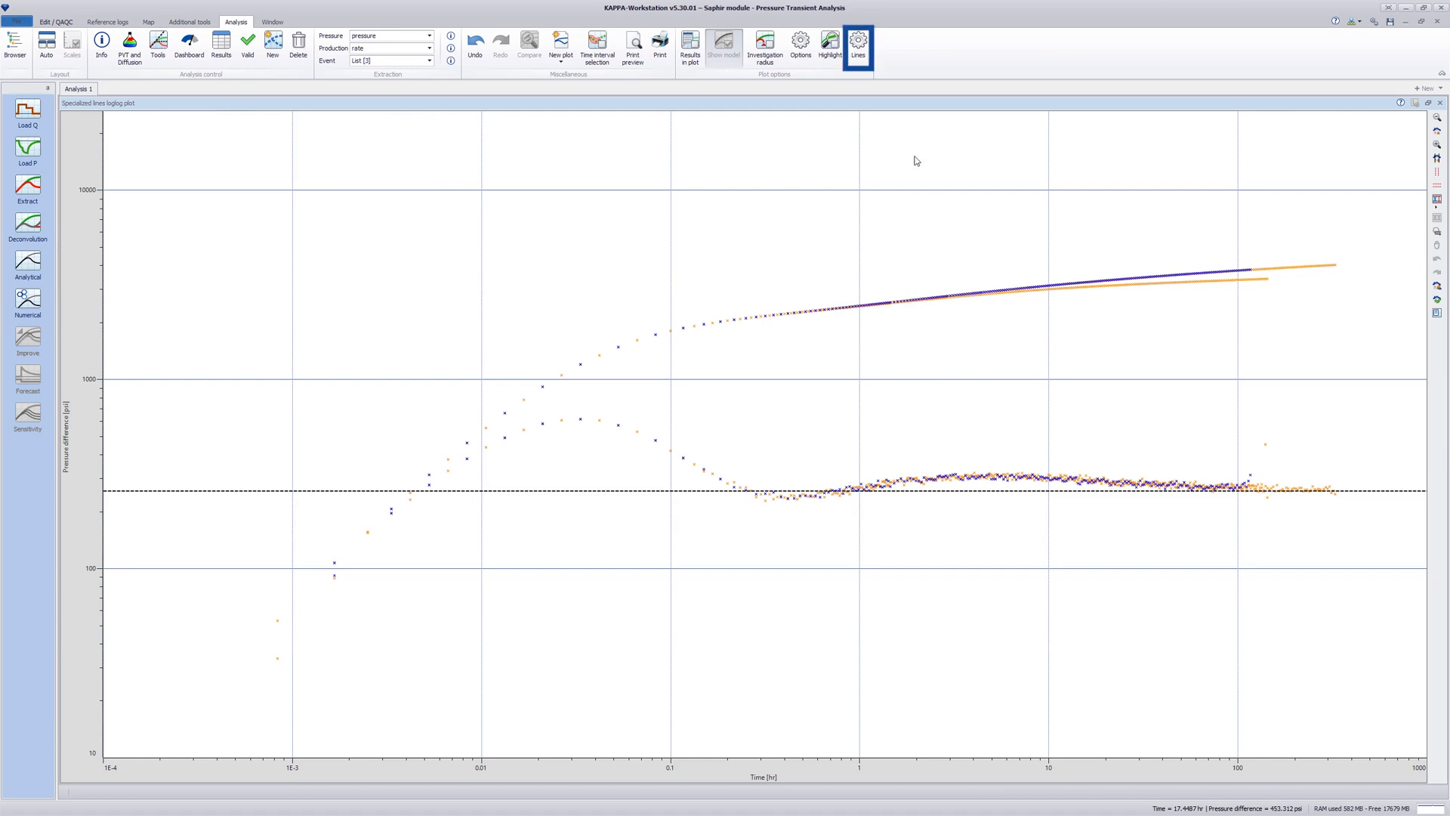
{"action": "left_click", "coordinate": [861, 43]}
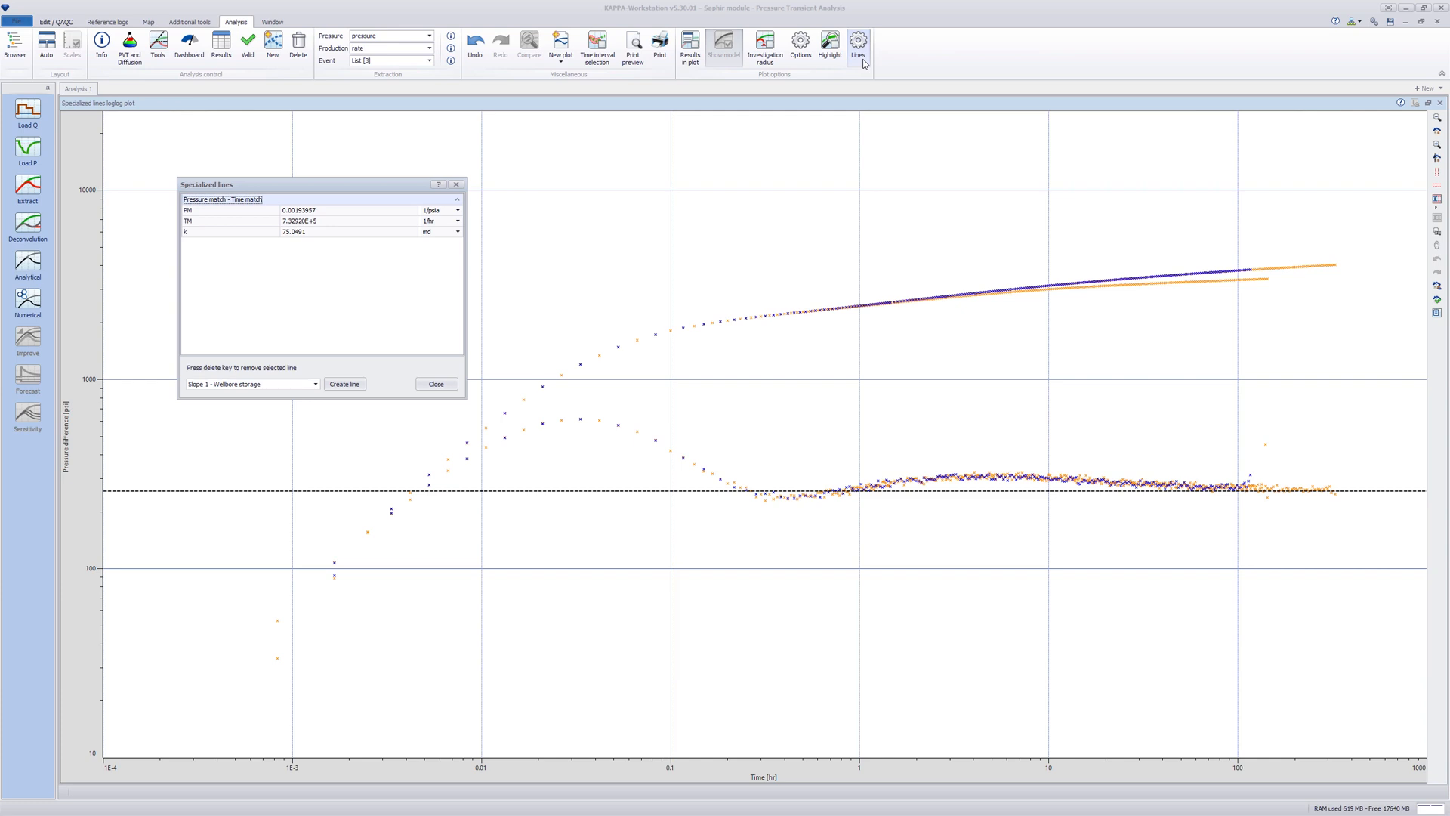
{"action": "left_click", "coordinate": [408, 497]}
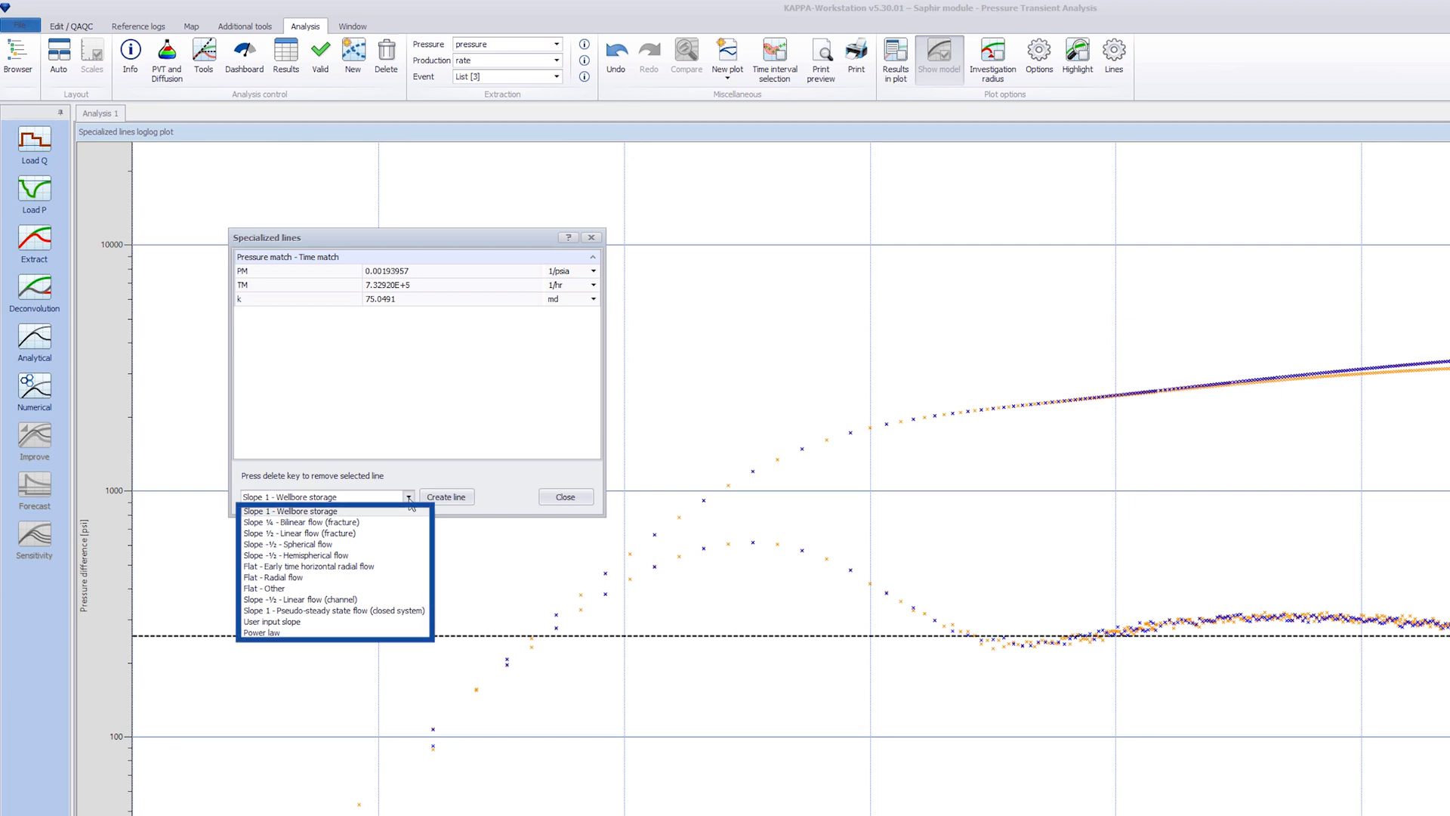
{"action": "left_click", "coordinate": [263, 633]}
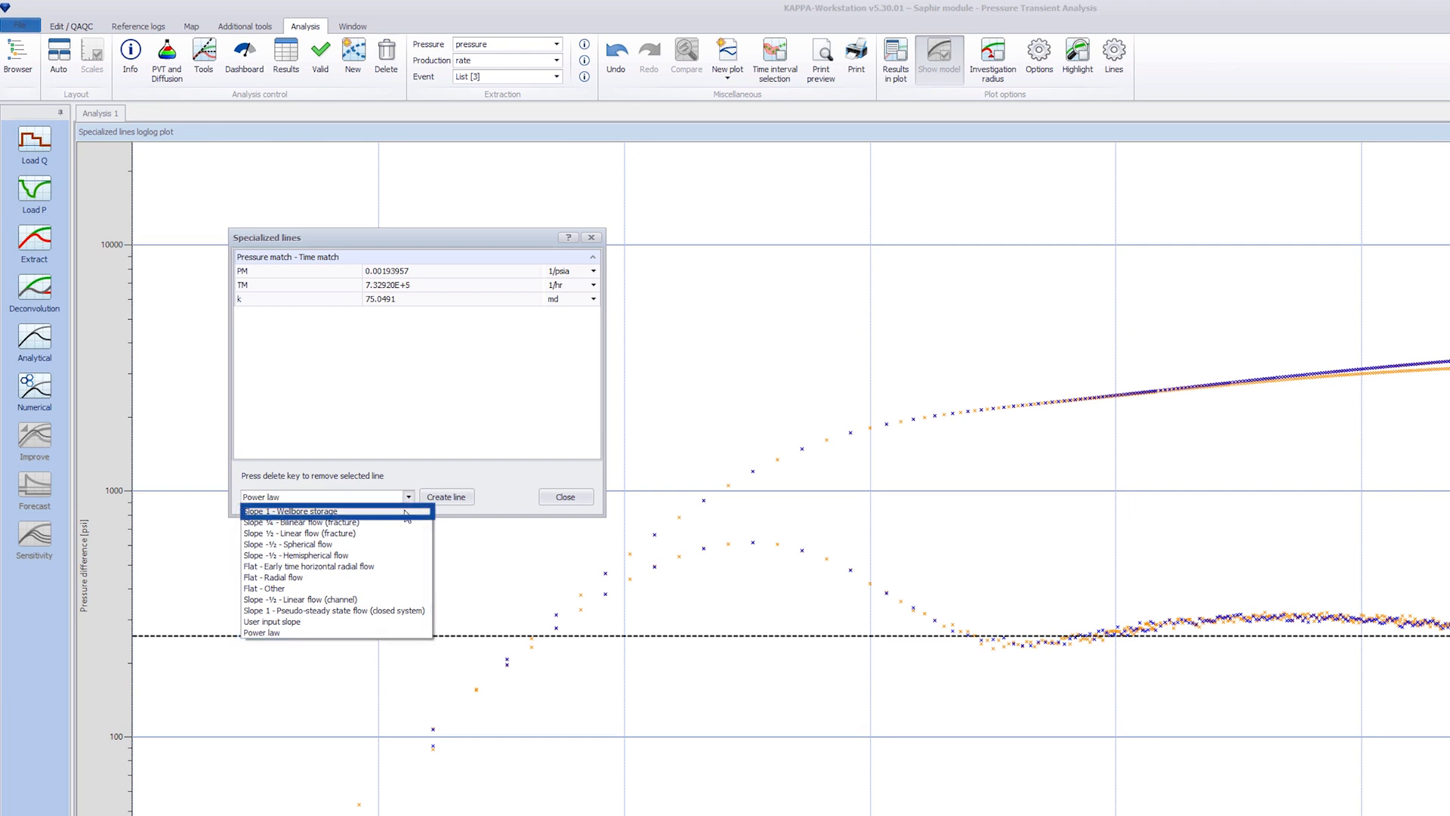
{"action": "left_click", "coordinate": [290, 510]}
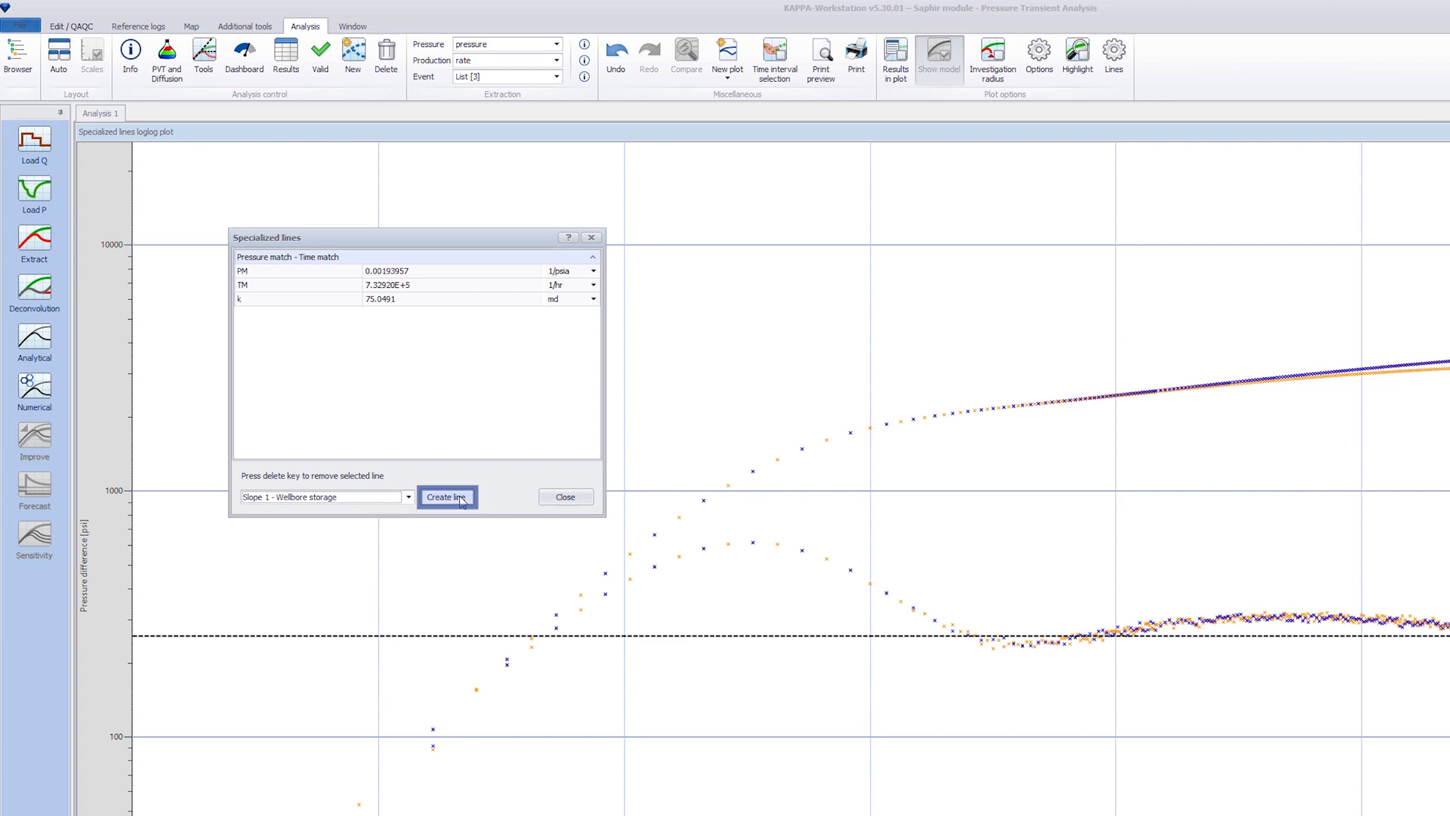
{"action": "left_click", "coordinate": [447, 495]}
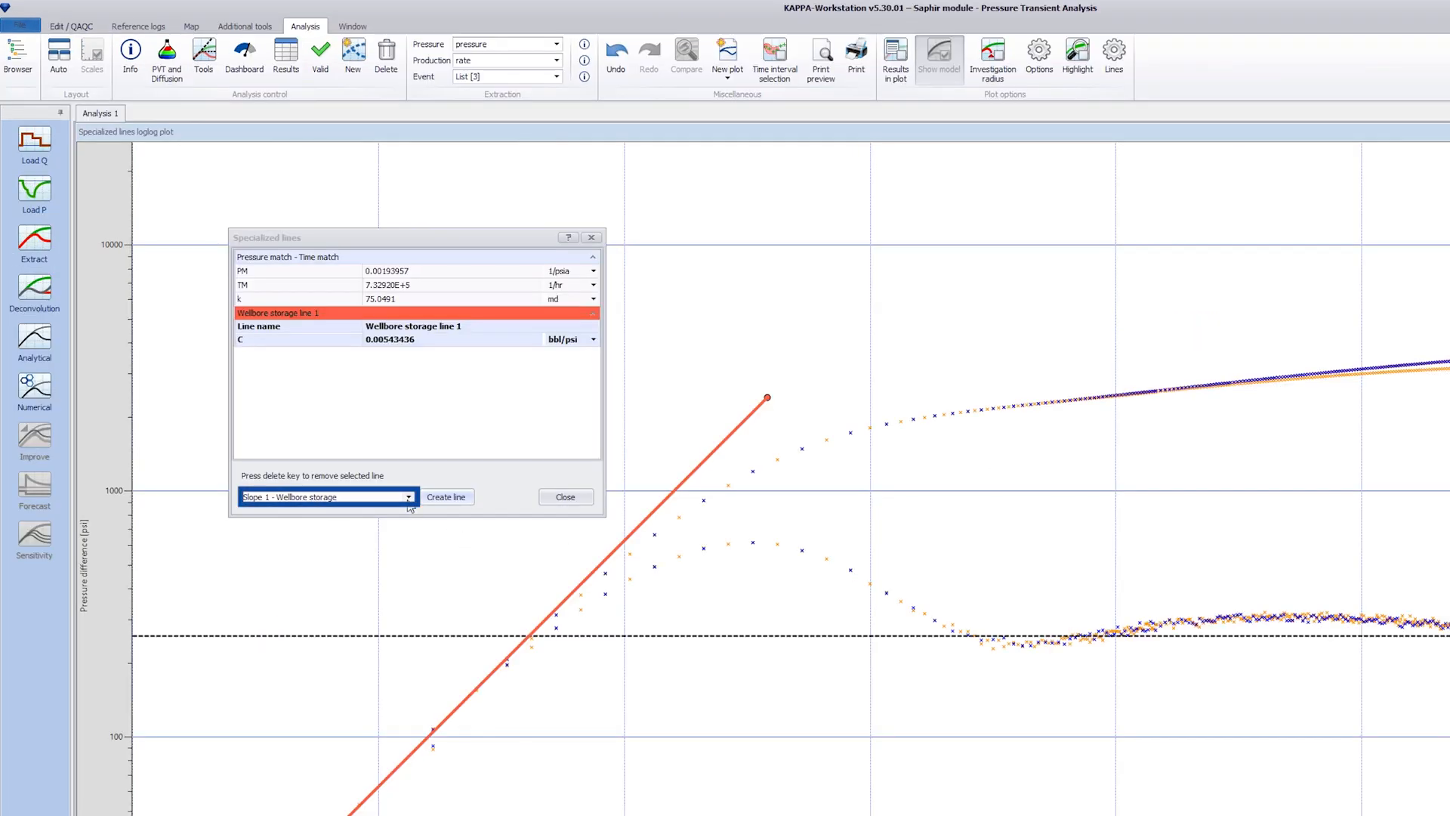
Create 'Flat - Radial flow' lines and fit them along the derivative stabilization, giving 82.5 and 61.7 md.
{"action": "left_click", "coordinate": [408, 497]}
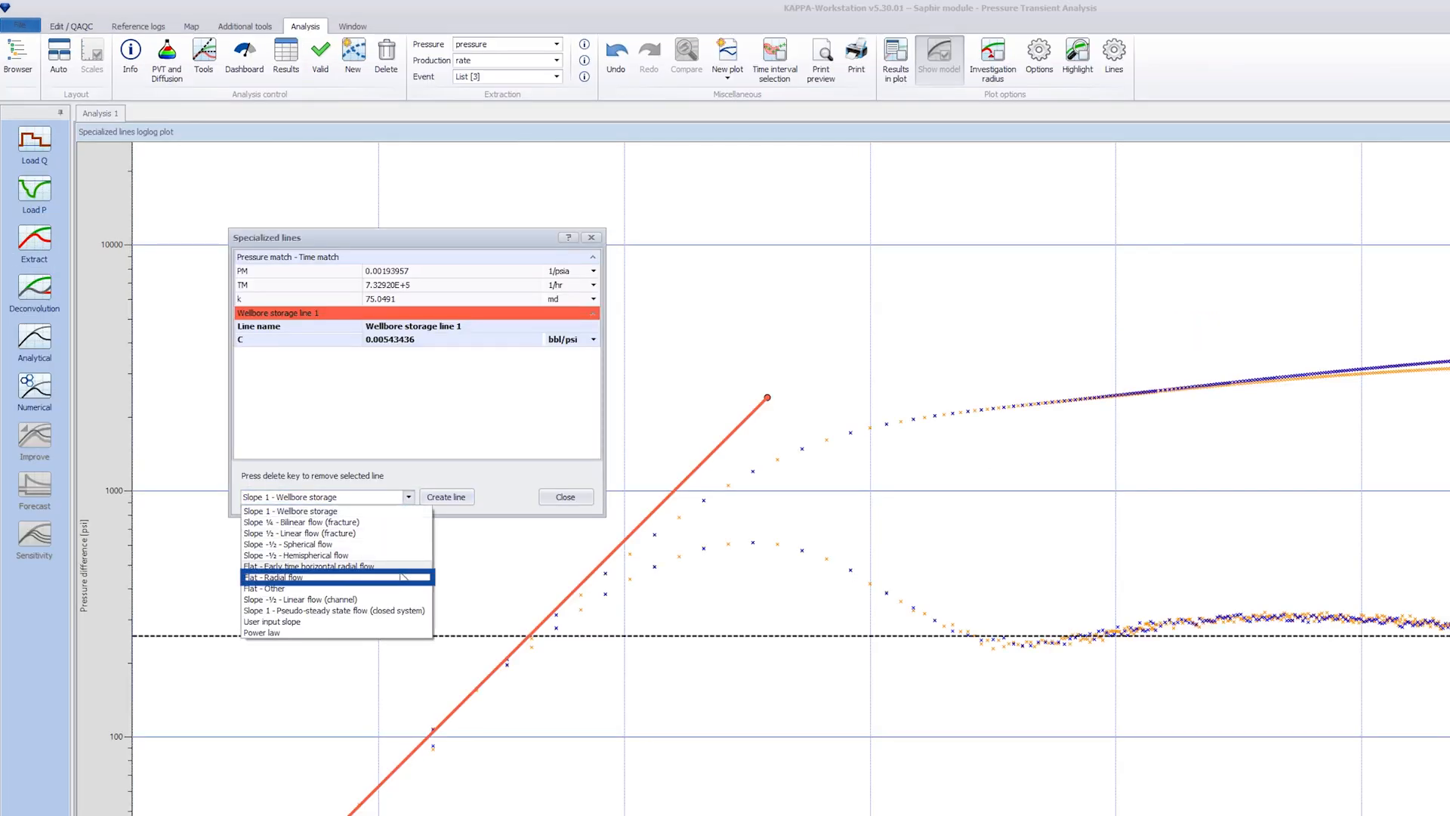
{"action": "left_click", "coordinate": [302, 578]}
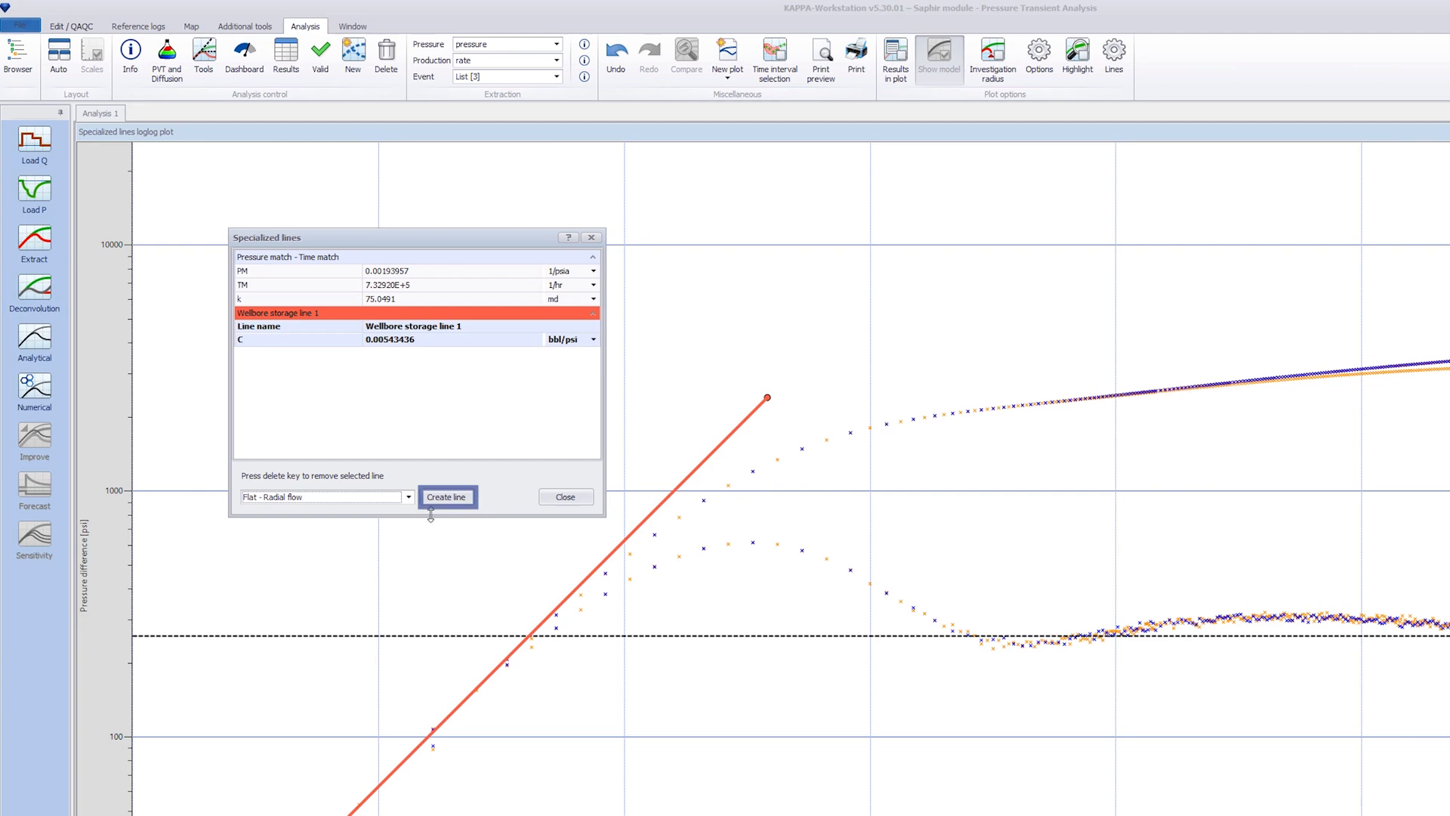
{"action": "left_click", "coordinate": [447, 497]}
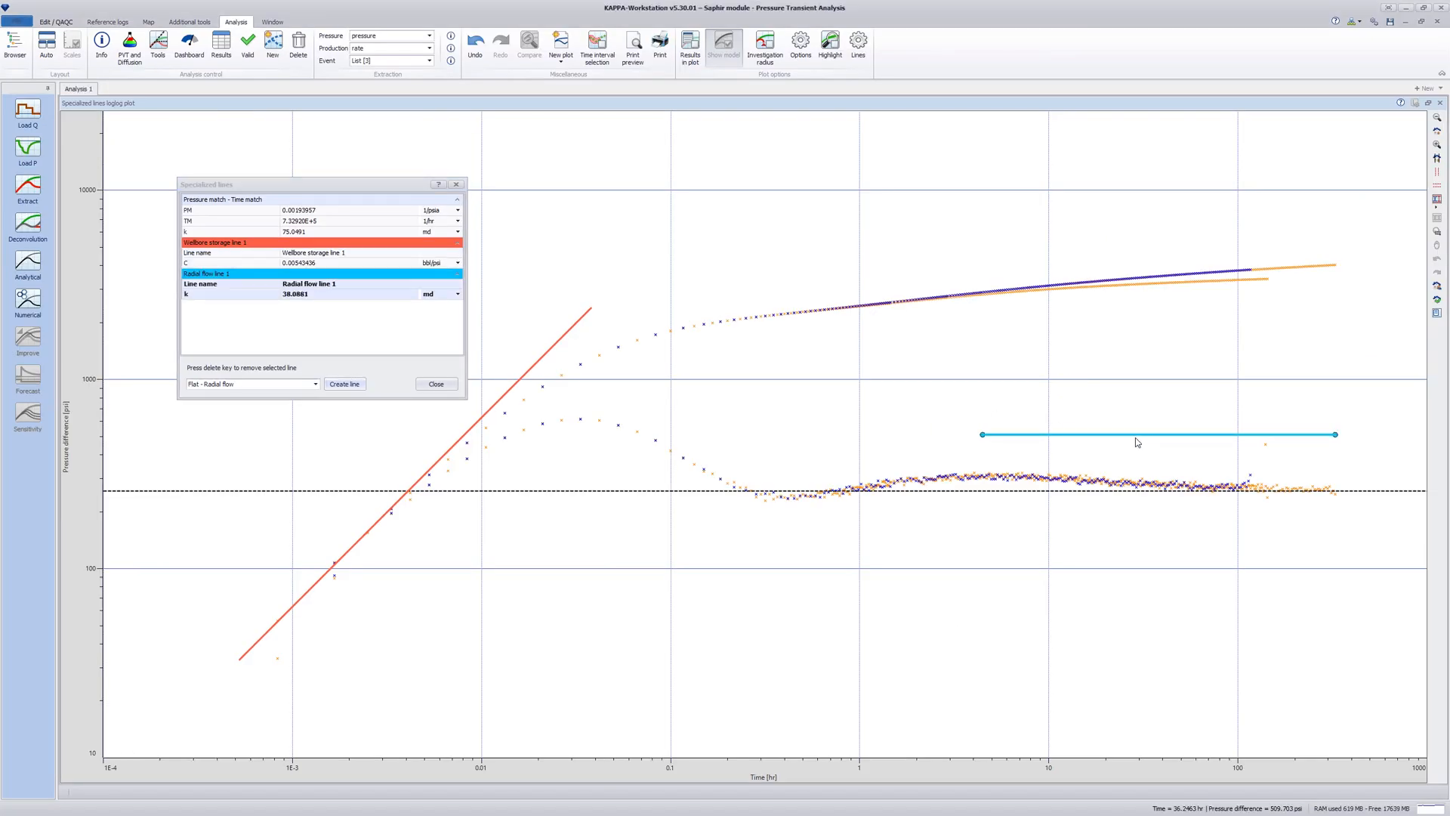
{"action": "left_click_drag", "start_coordinate": [1136, 435], "coordinate": [786, 500]}
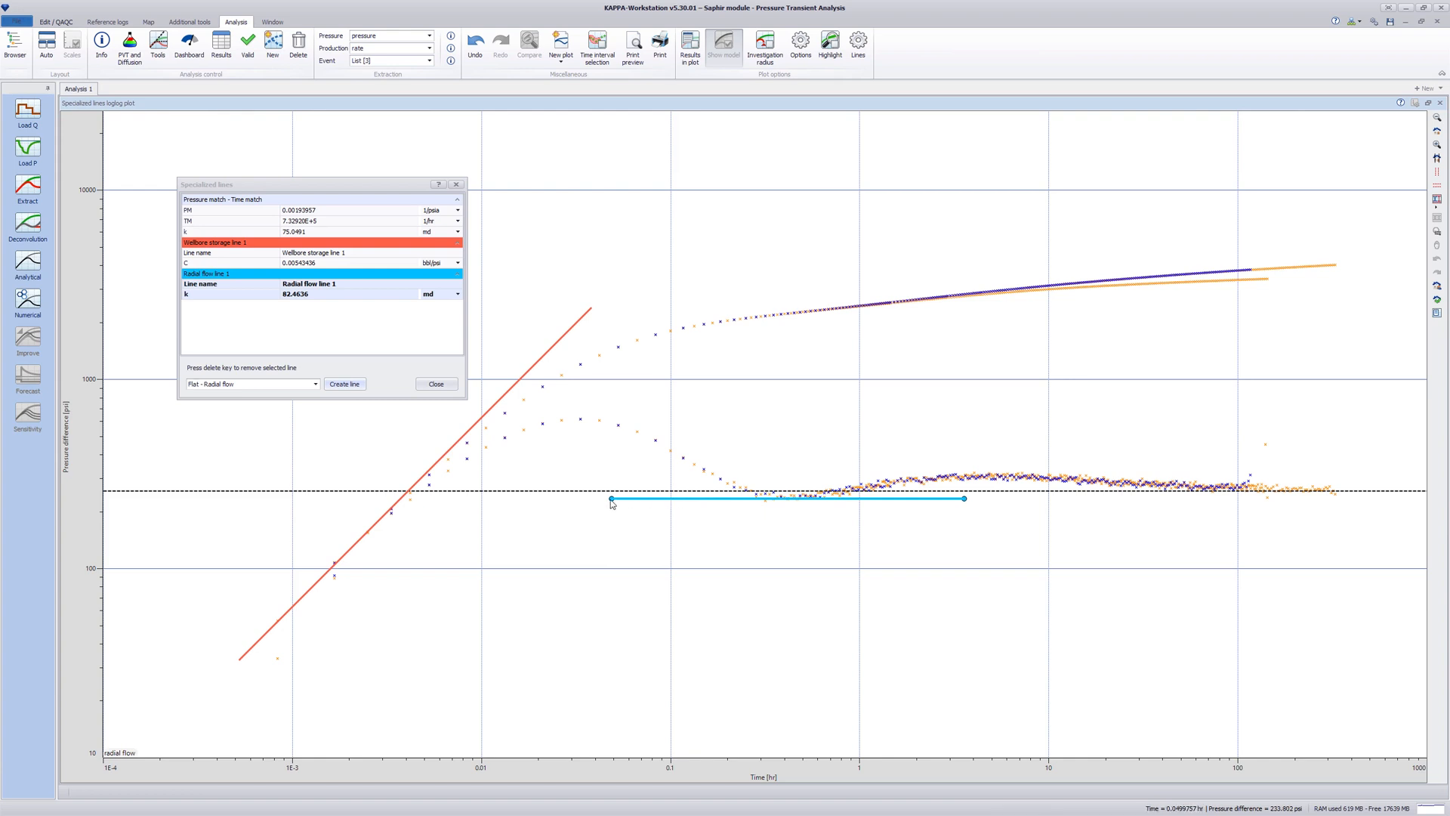
{"action": "left_click_drag", "start_coordinate": [611, 500], "coordinate": [706, 500]}
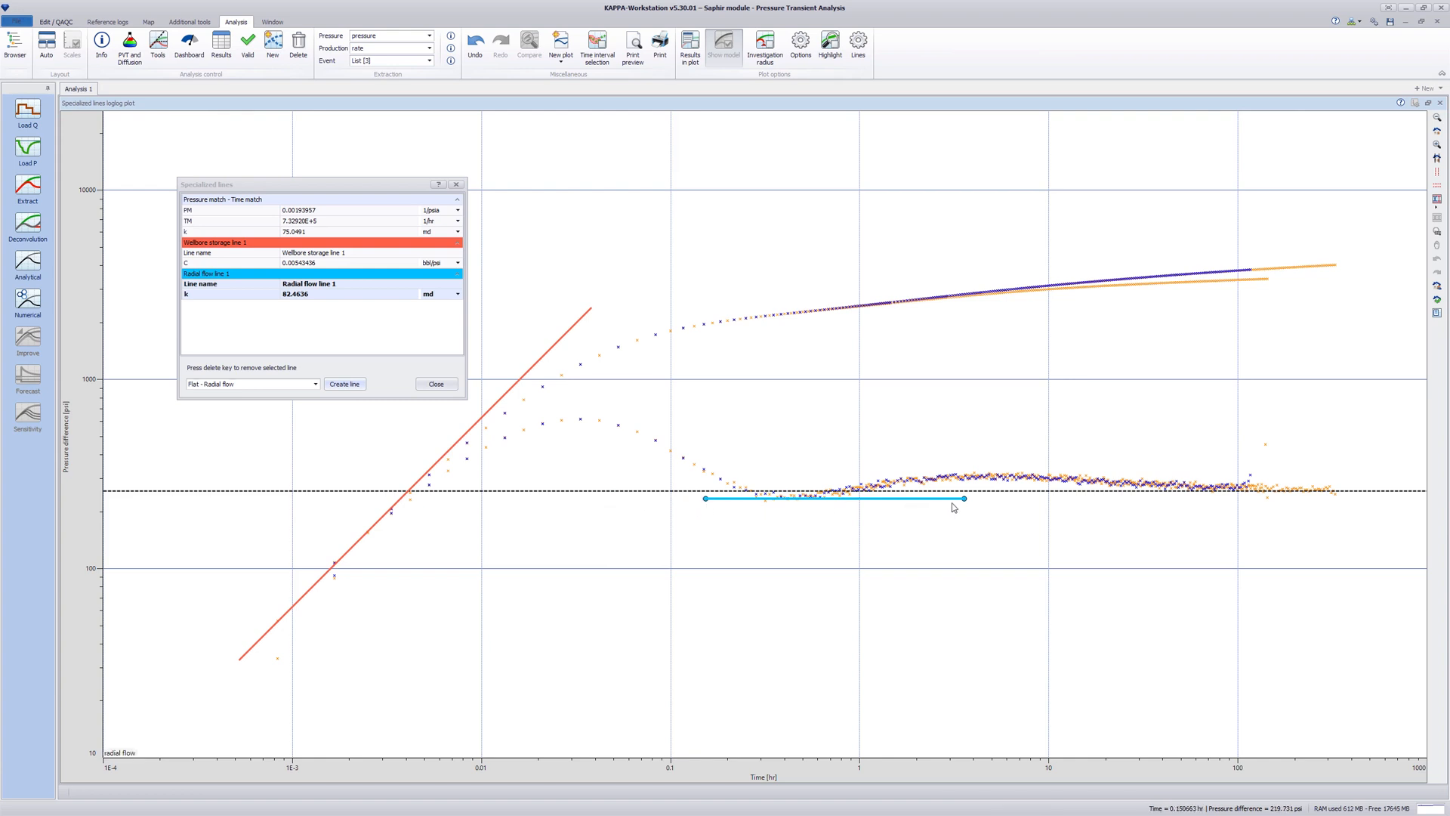
{"action": "left_click_drag", "start_coordinate": [963, 500], "coordinate": [884, 506]}
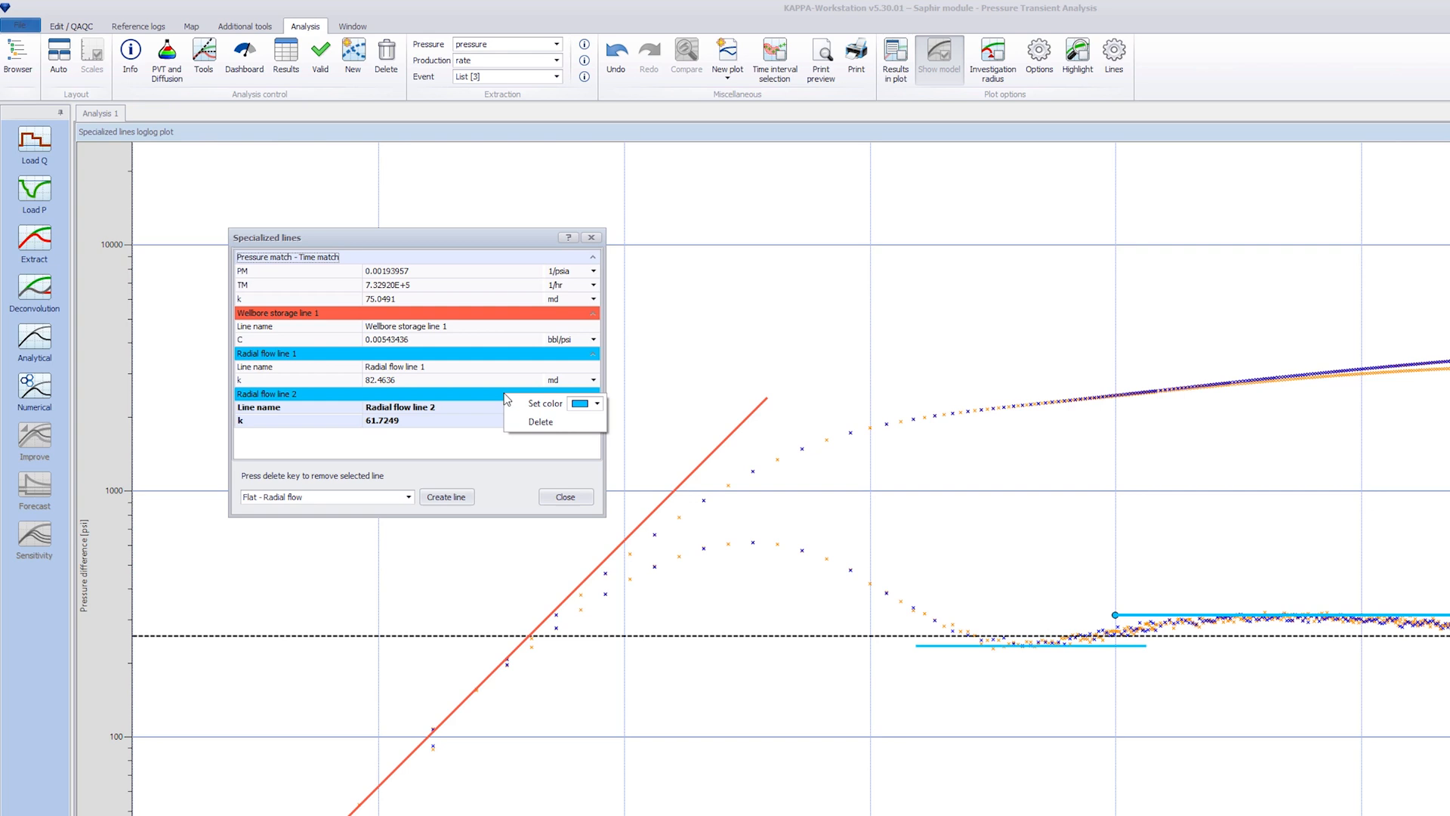
Colour Radial flow line 2 red and rename the storage line to 'Wellbore storage'.
{"action": "left_click", "coordinate": [598, 403]}
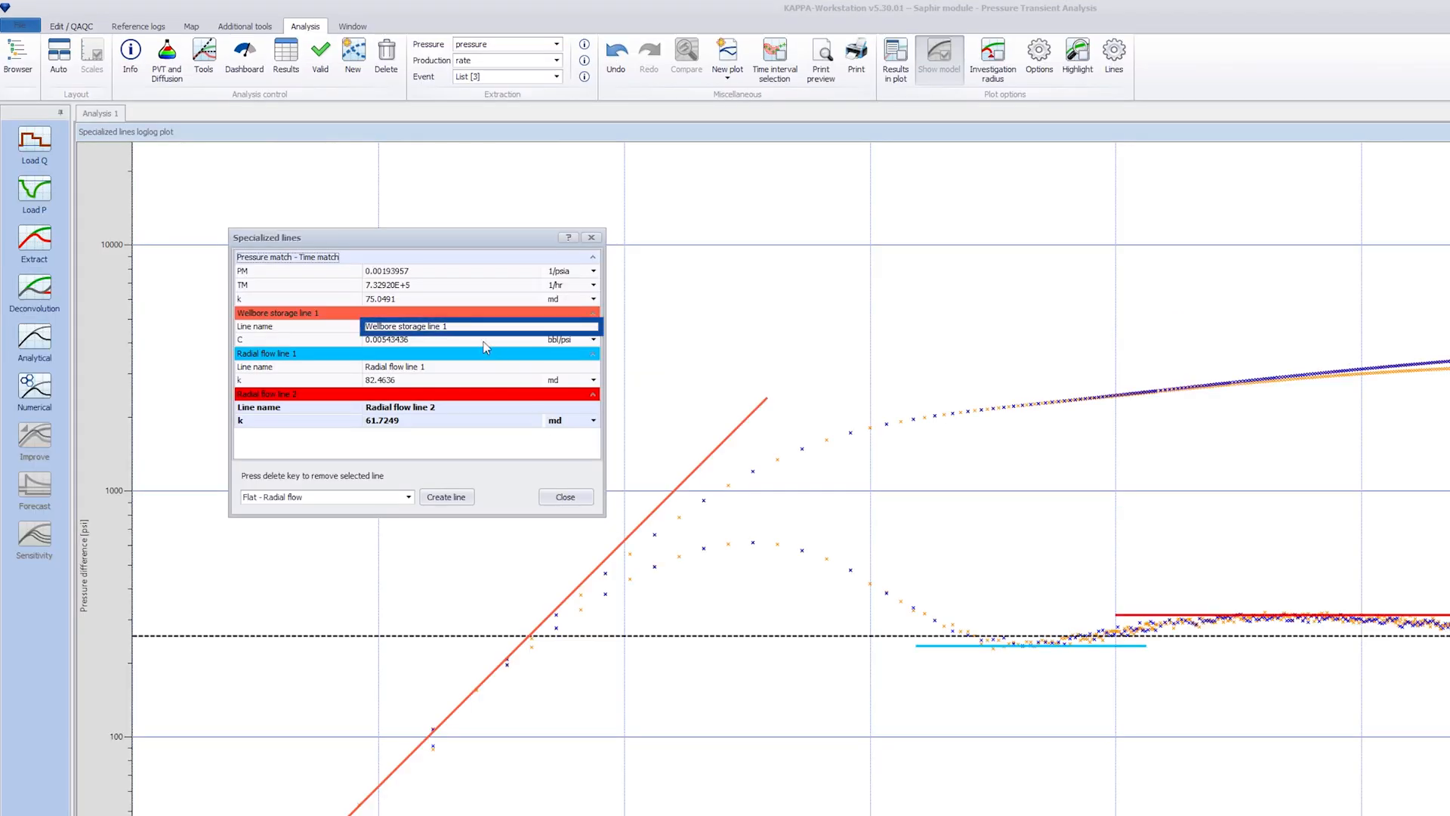
{"action": "double_click", "coordinate": [434, 326]}
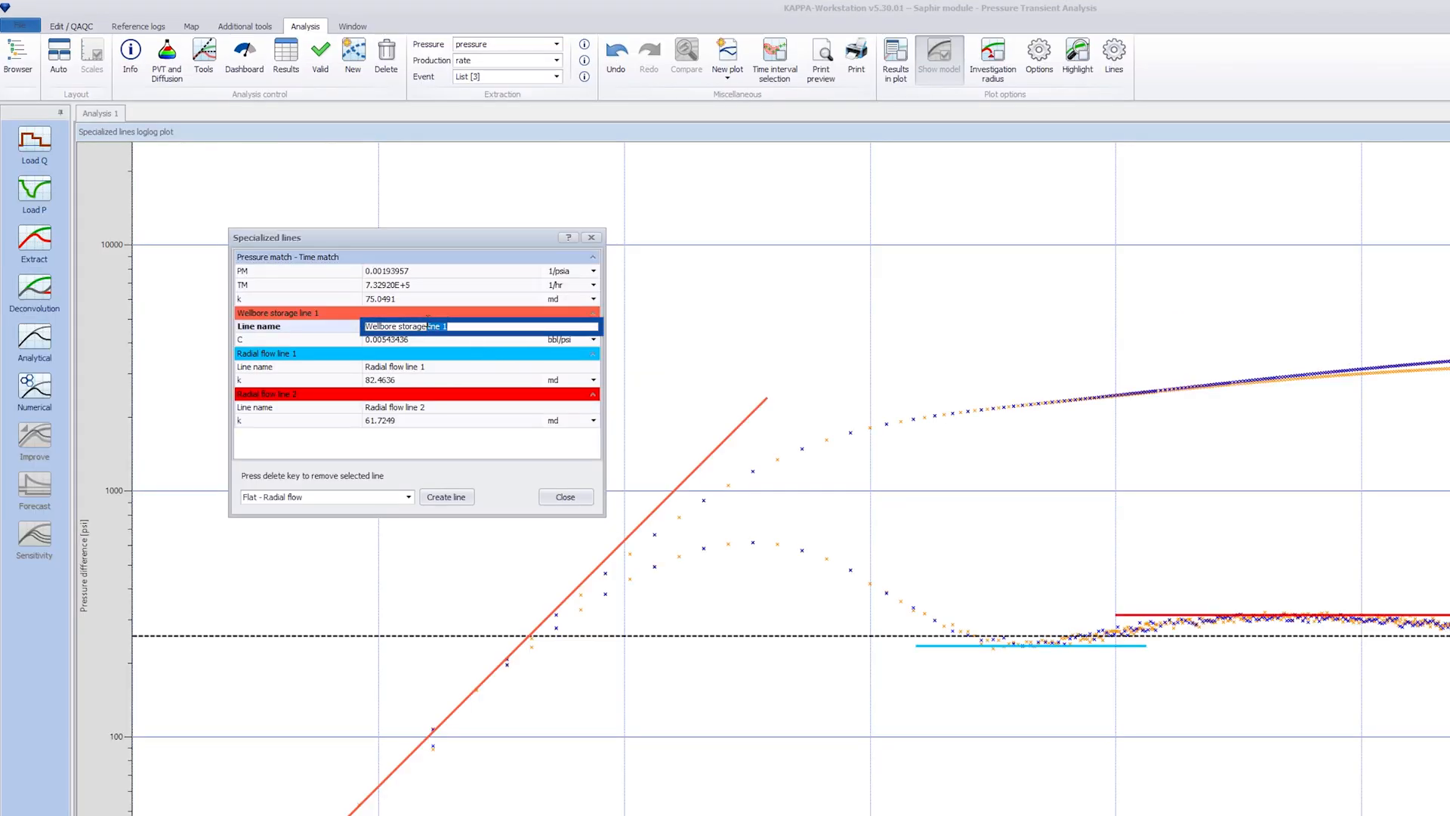
{"action": "left_click", "coordinate": [408, 497]}
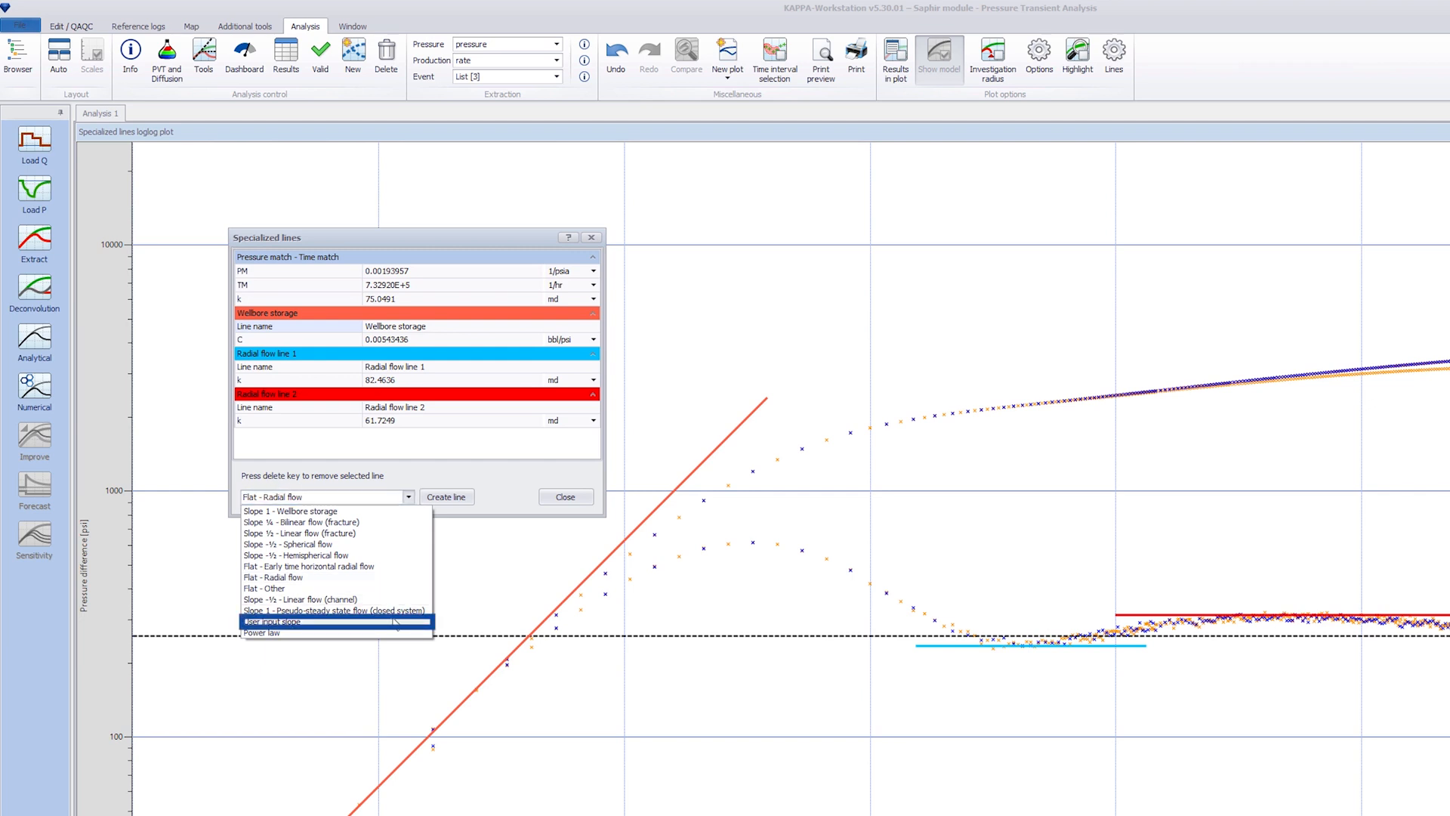
{"action": "left_click", "coordinate": [275, 621]}
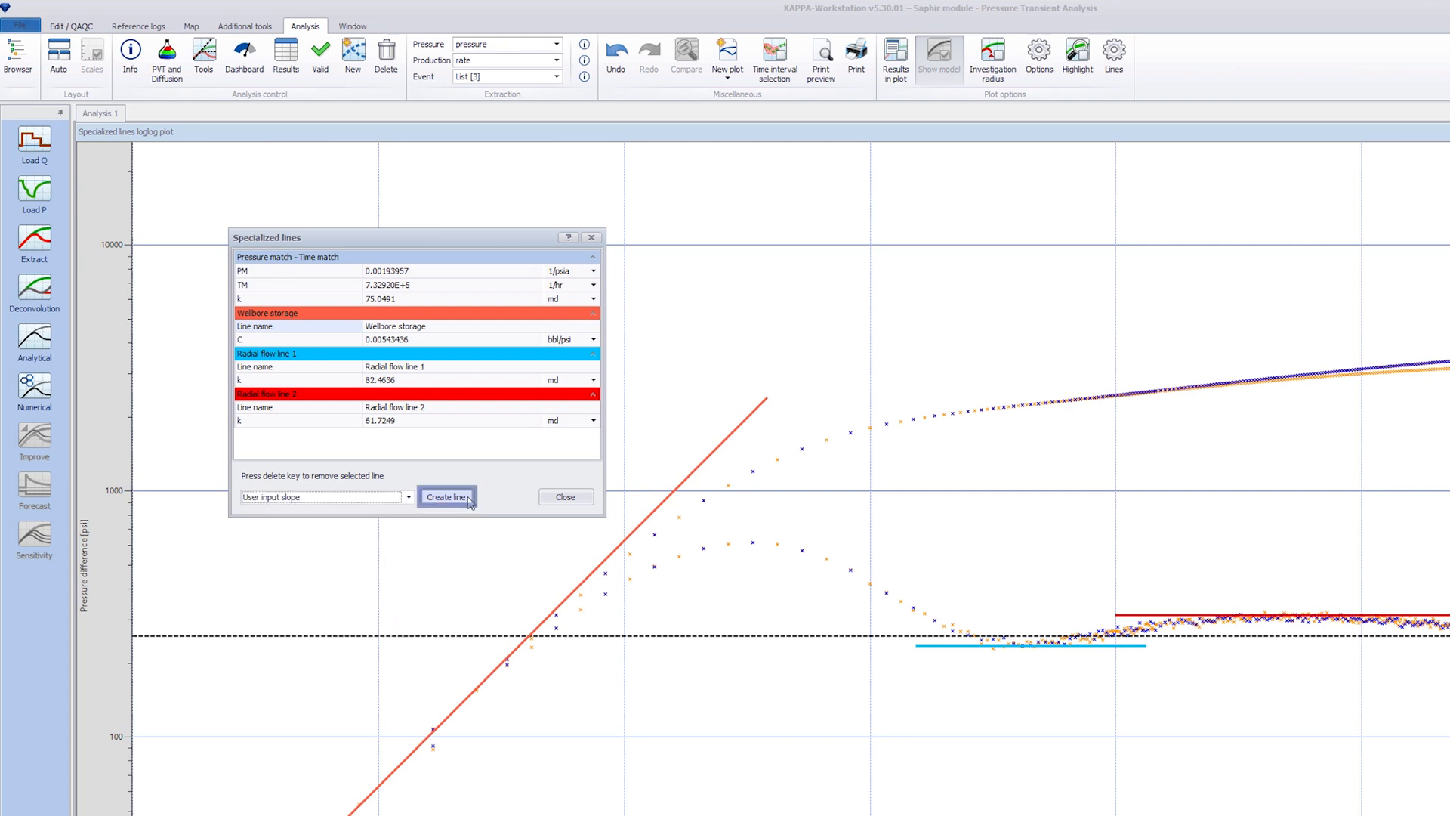
{"action": "left_click", "coordinate": [447, 497]}
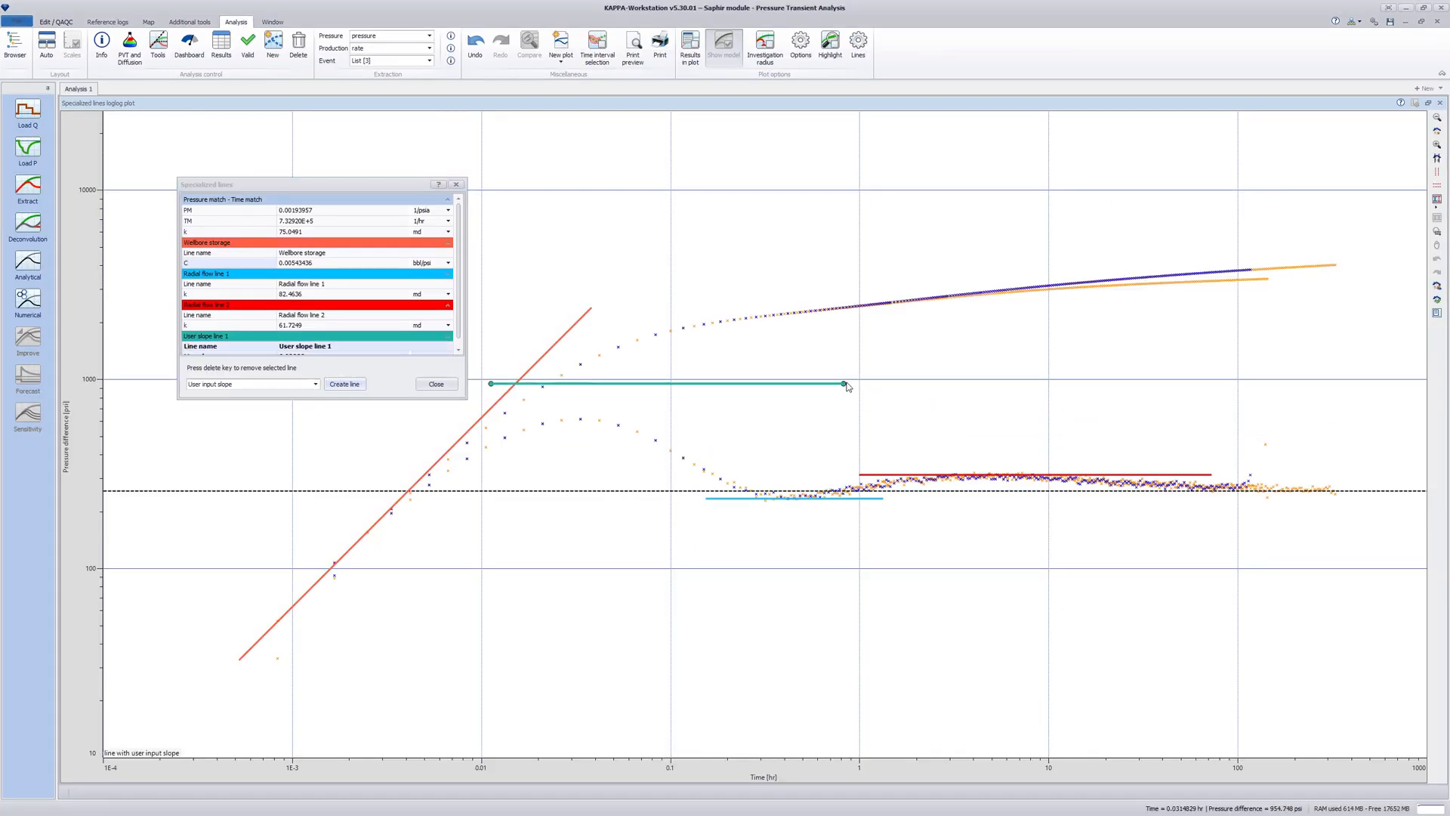
{"action": "left_click_drag", "start_coordinate": [842, 383], "coordinate": [562, 454]}
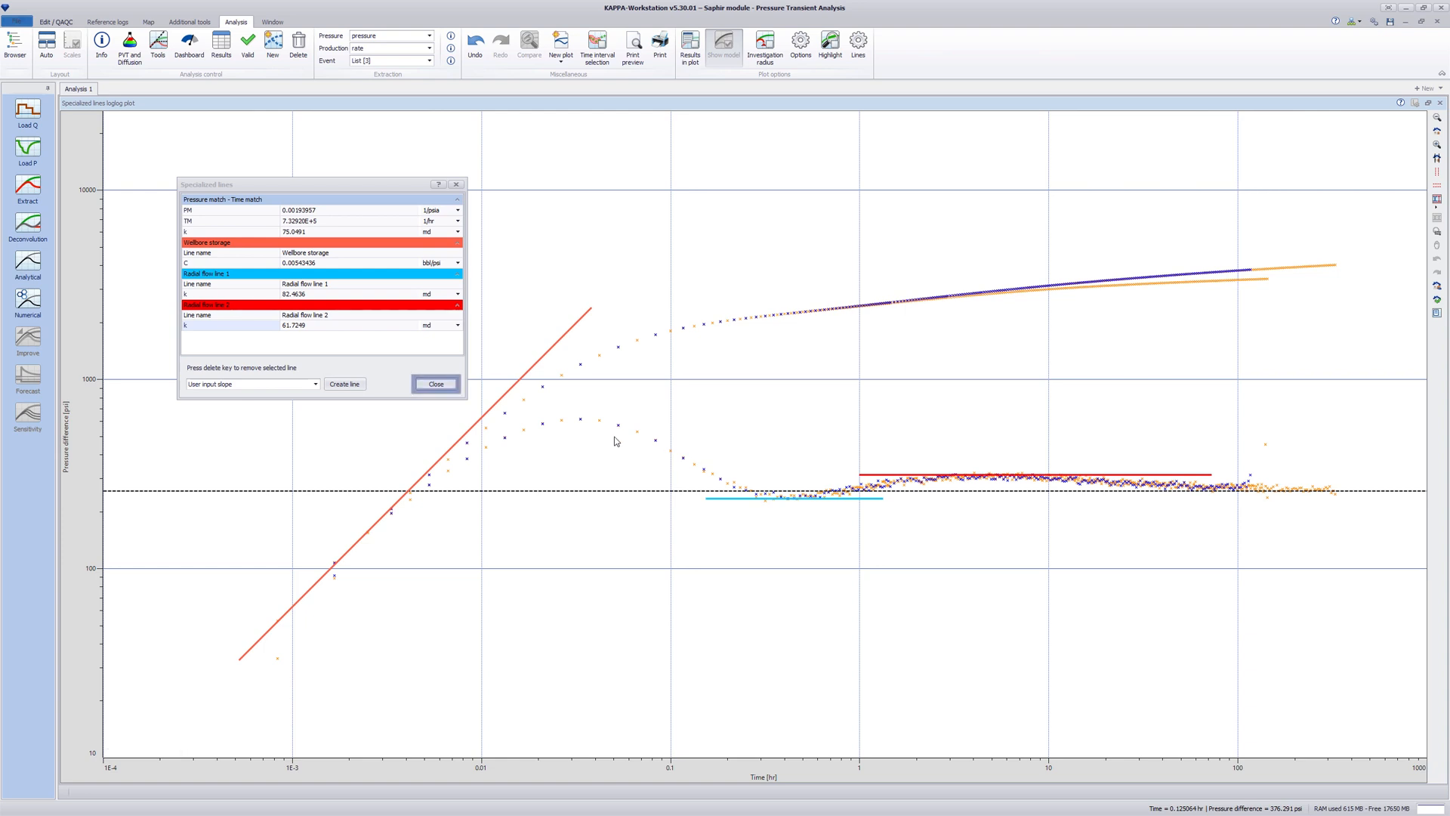
{"action": "left_click", "coordinate": [435, 383]}
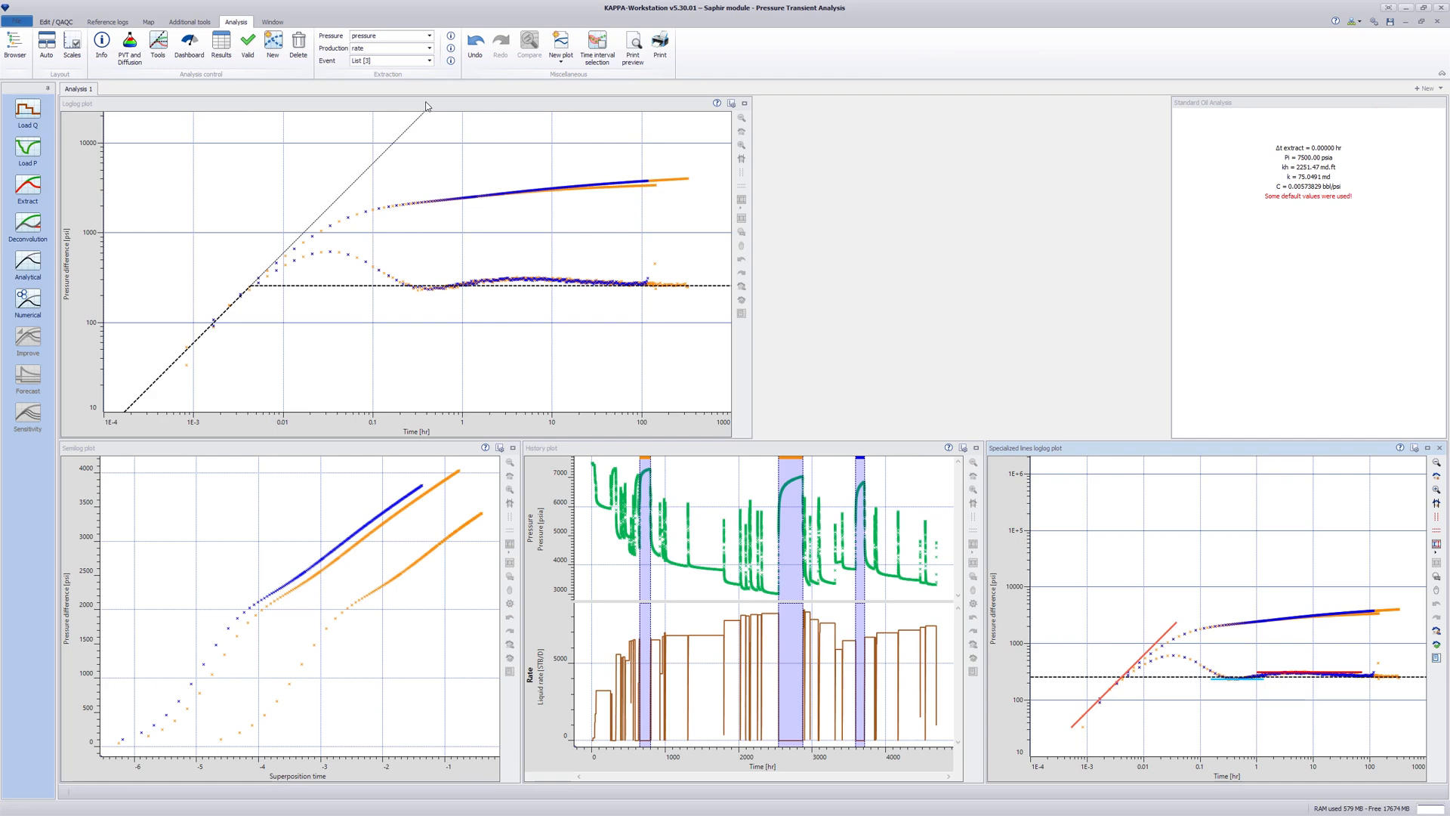
{"action": "mouse_move", "coordinate": [187, 43]}
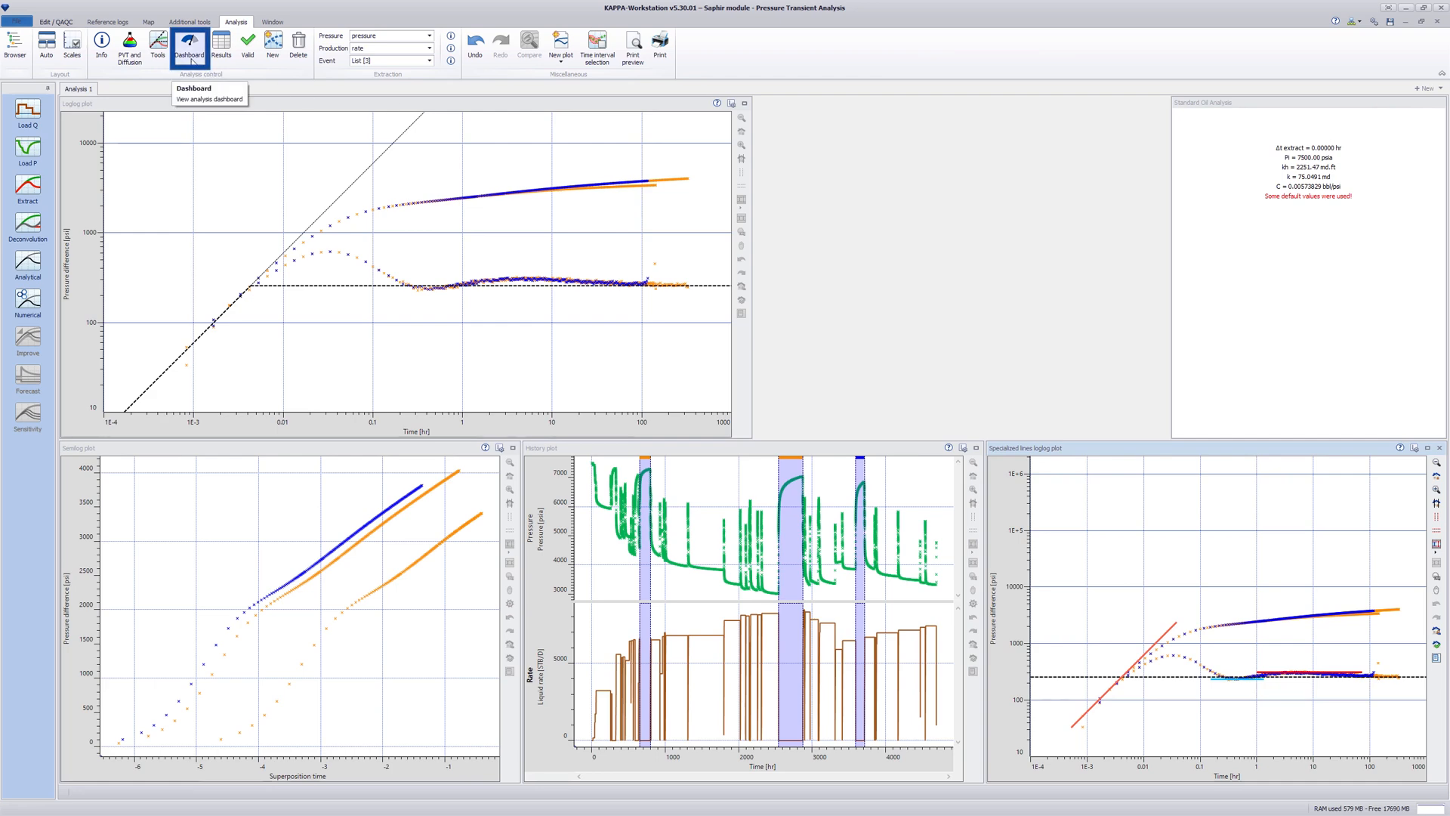
Return to the analysis dashboard listing constant storage, finite-radius well and homogeneous infinite reservoir results.
{"action": "left_click", "coordinate": [178, 42]}
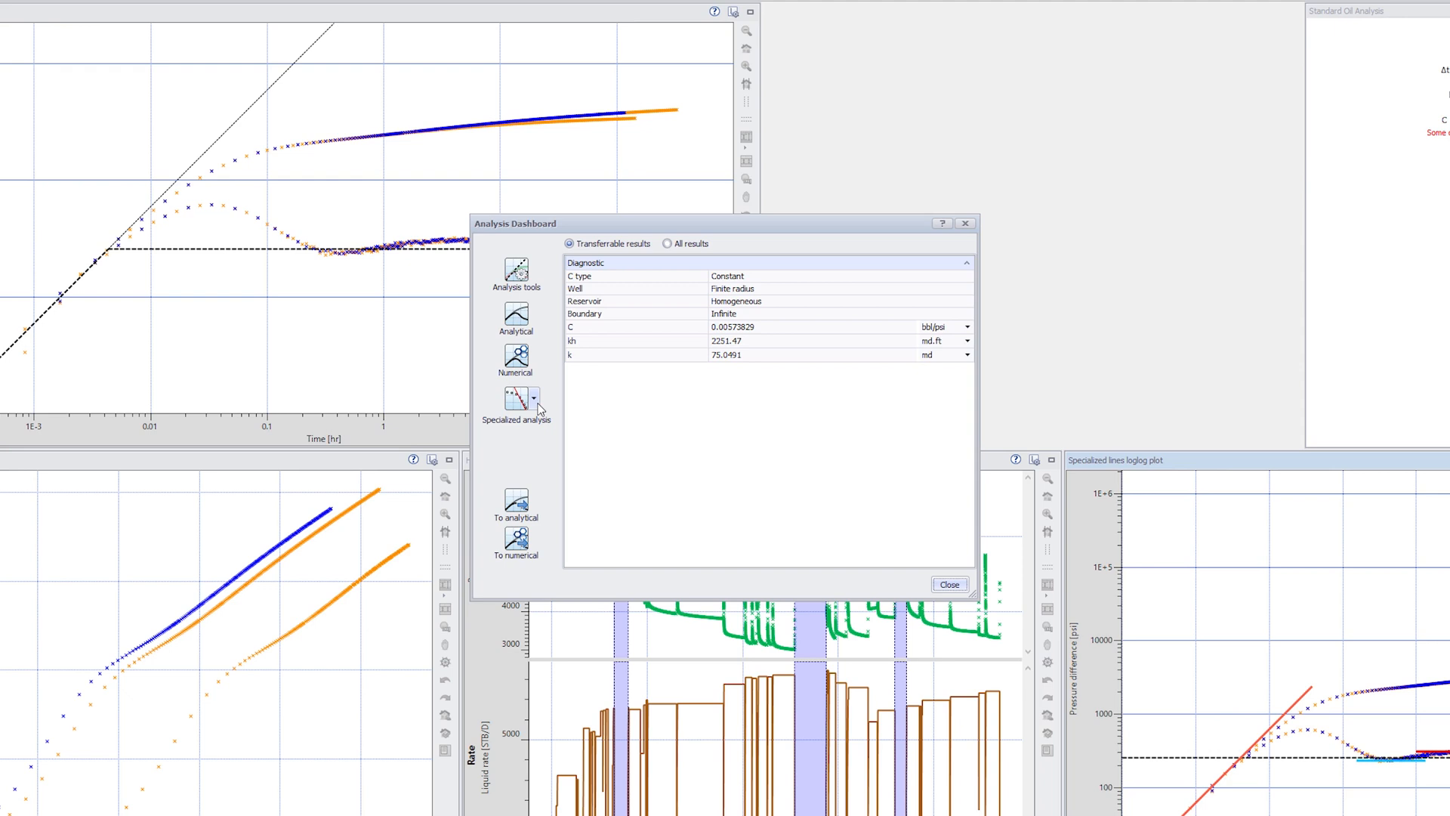
{"action": "left_click", "coordinate": [532, 399]}
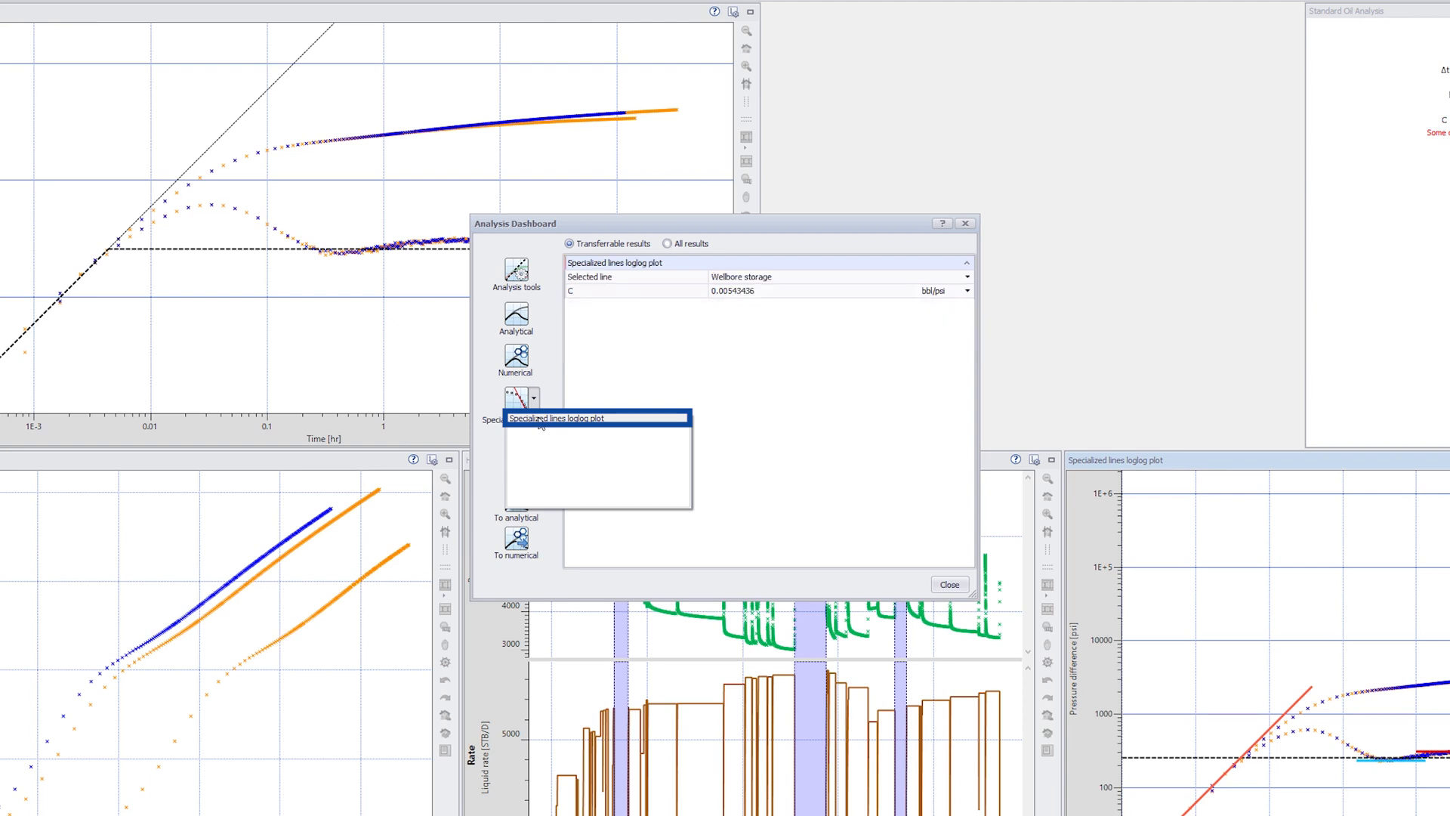
{"action": "left_click", "coordinate": [556, 417]}
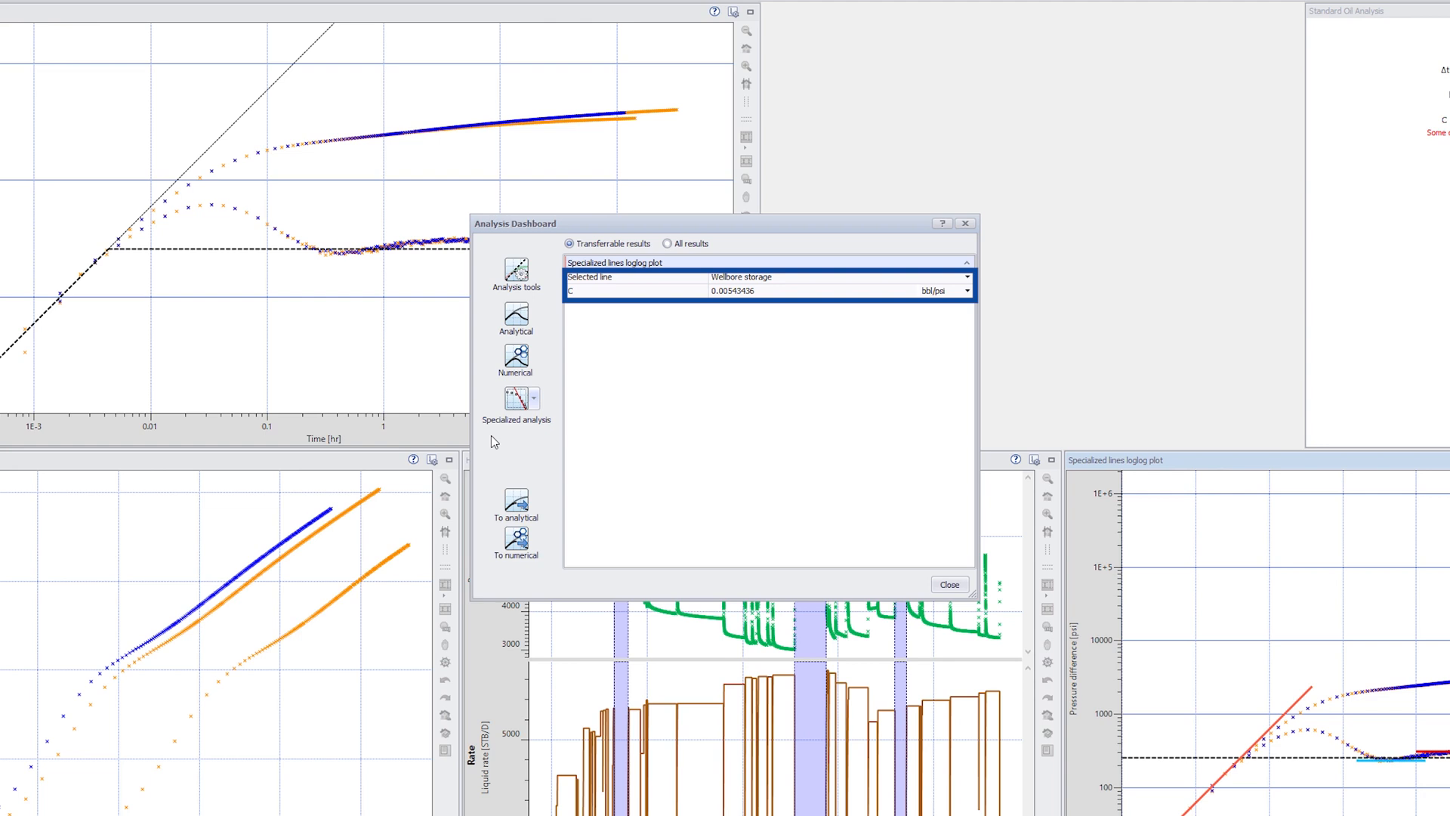
{"action": "mouse_move", "coordinate": [515, 498]}
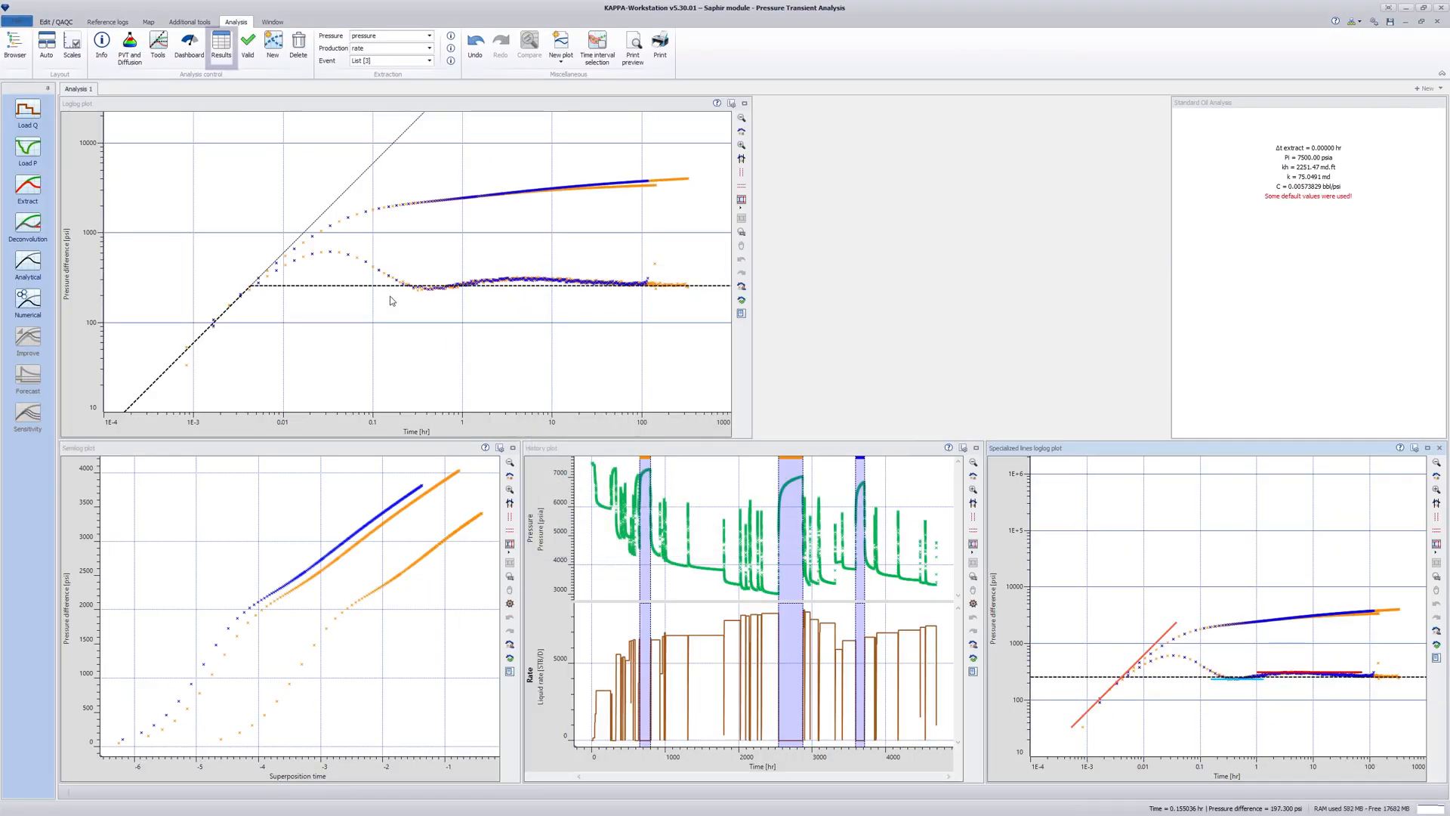
{"action": "left_click", "coordinate": [221, 42]}
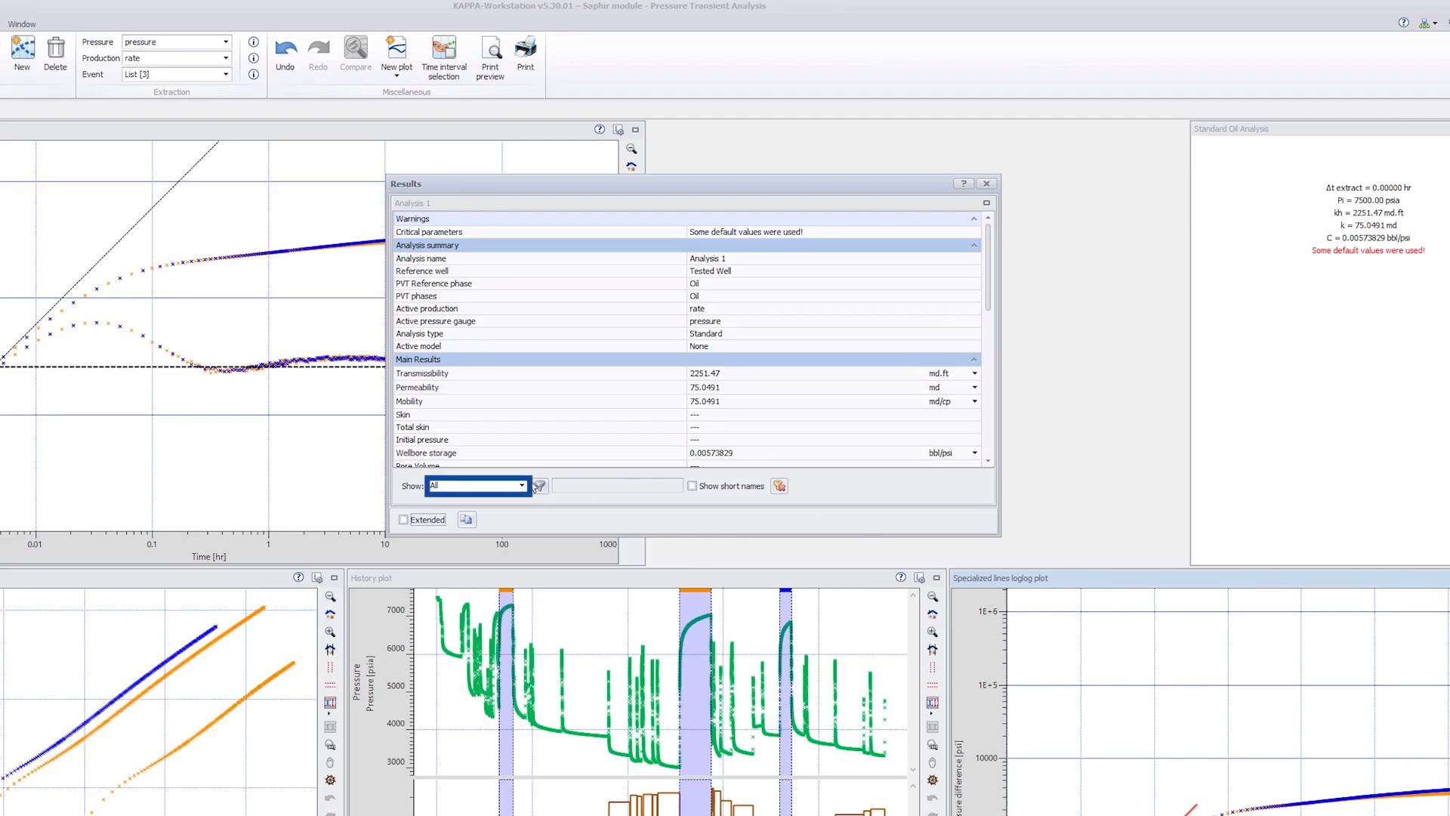
{"action": "left_click", "coordinate": [519, 486]}
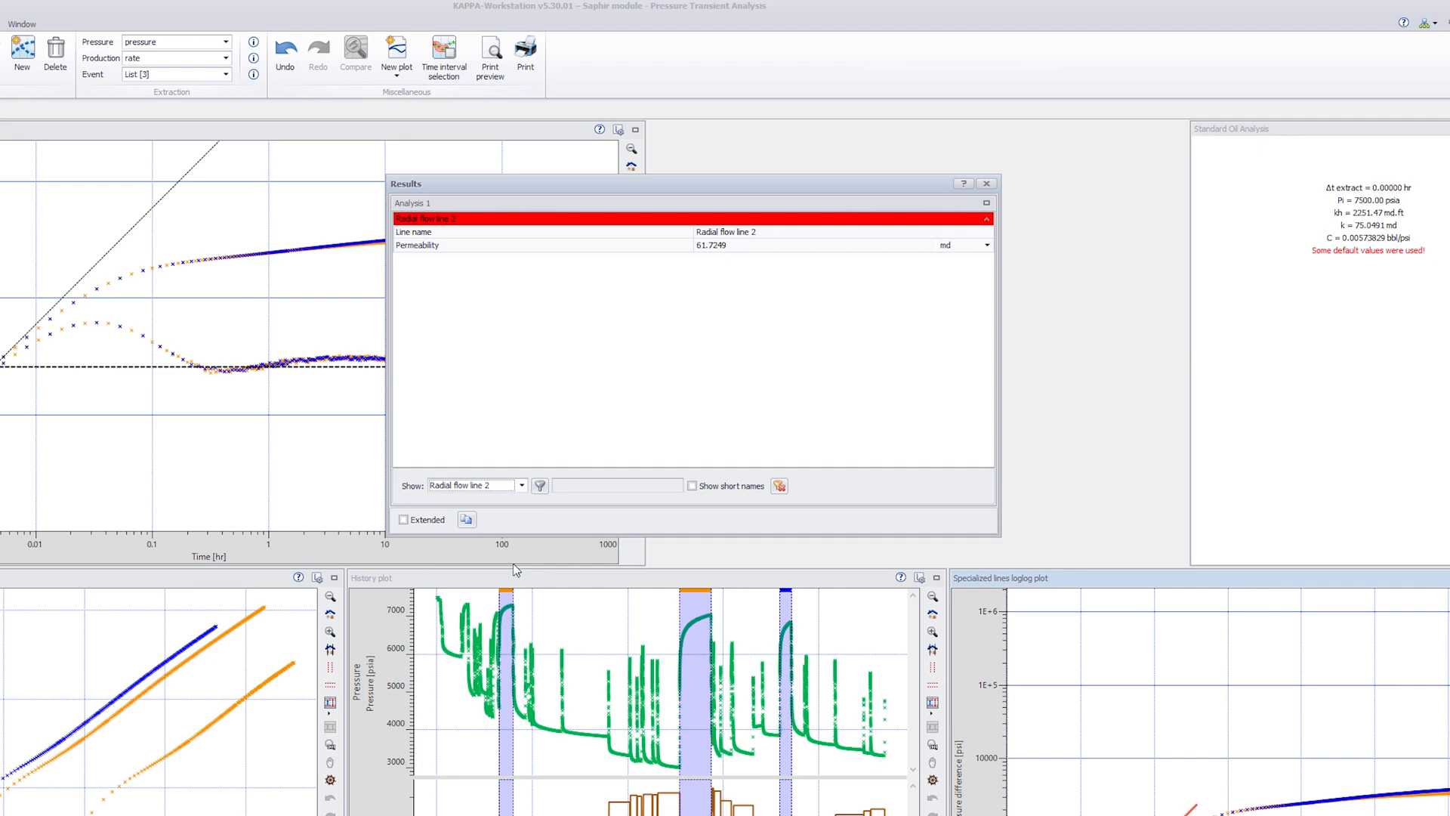
{"action": "left_click", "coordinate": [987, 183]}
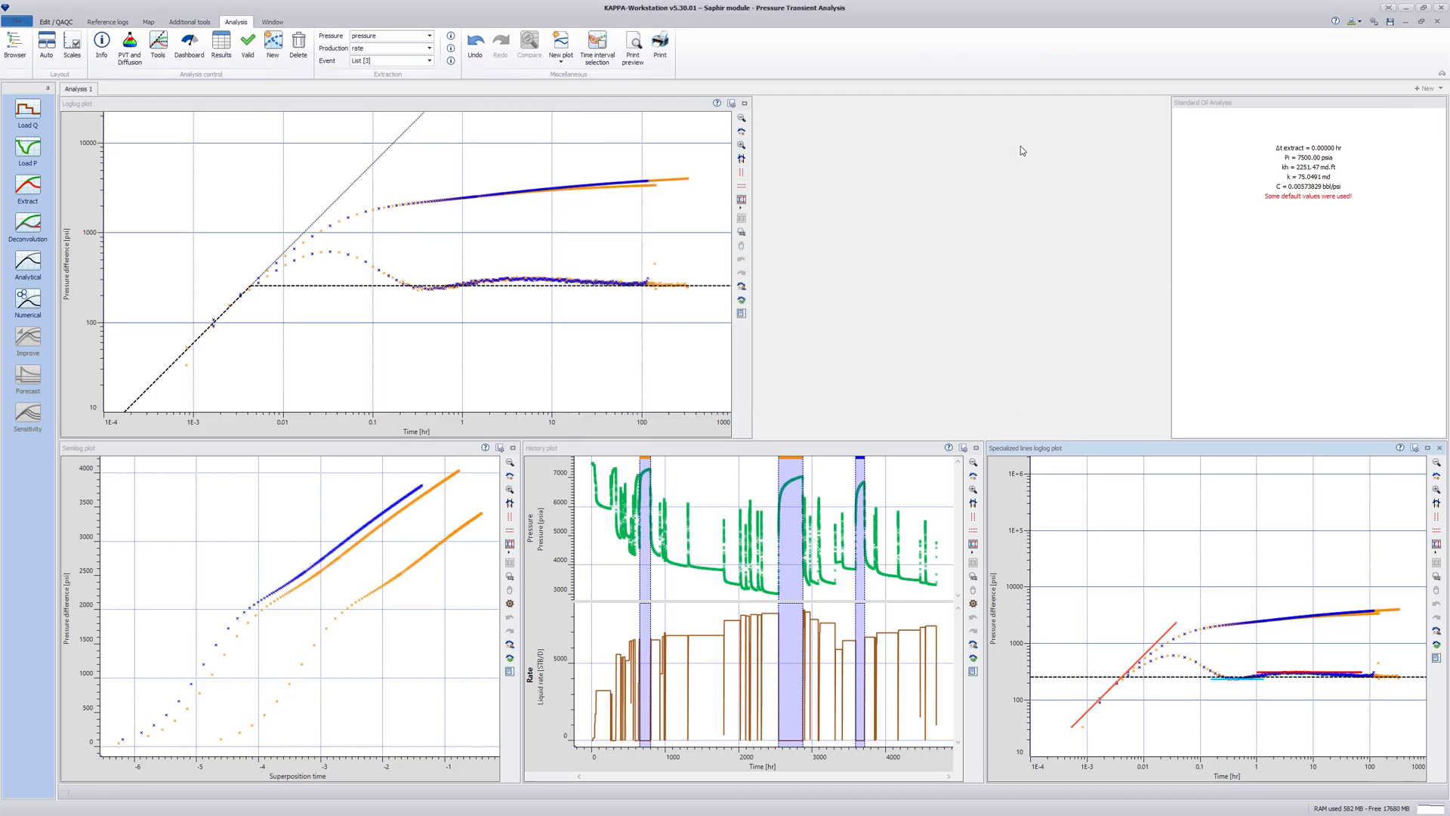